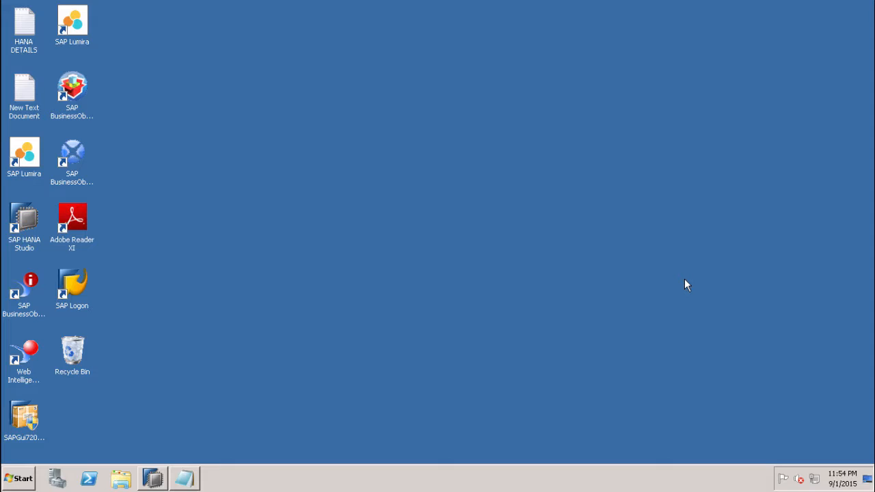
pyautogui.moveTo(281, 388)
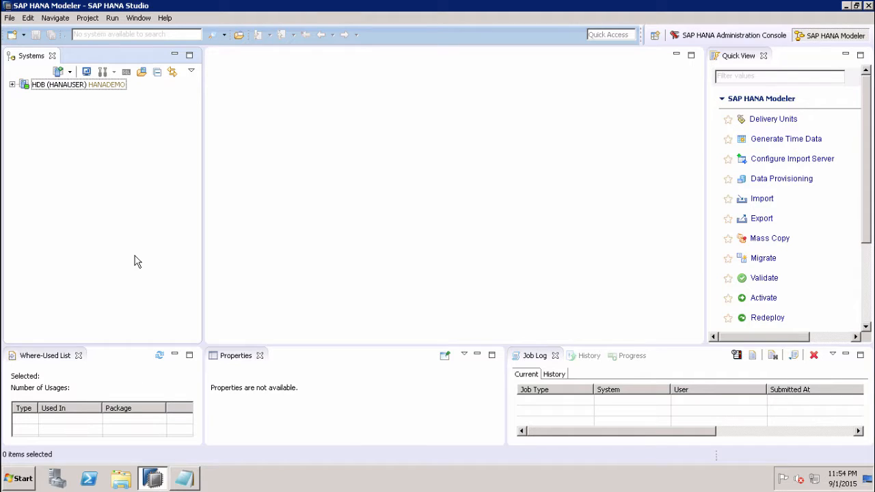
# Step: Expand the HDB system and its Provisioning folder in the Systems view
pyautogui.click(74, 84)
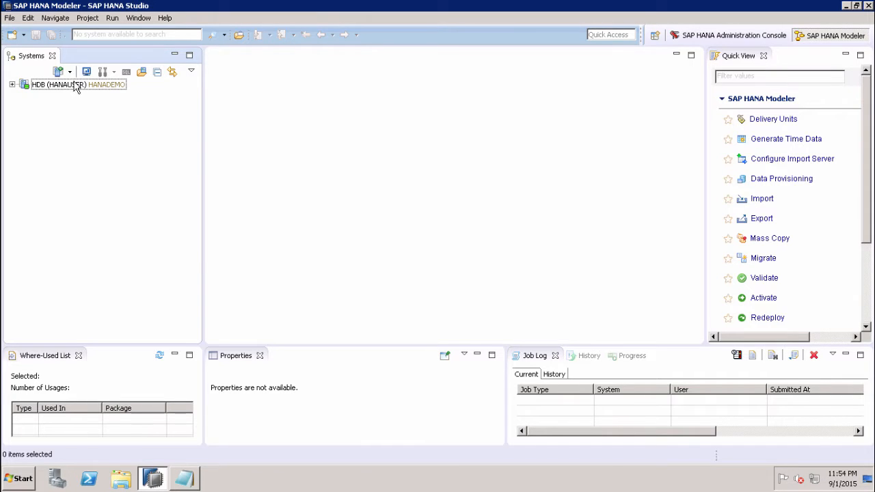
pyautogui.click(58, 84)
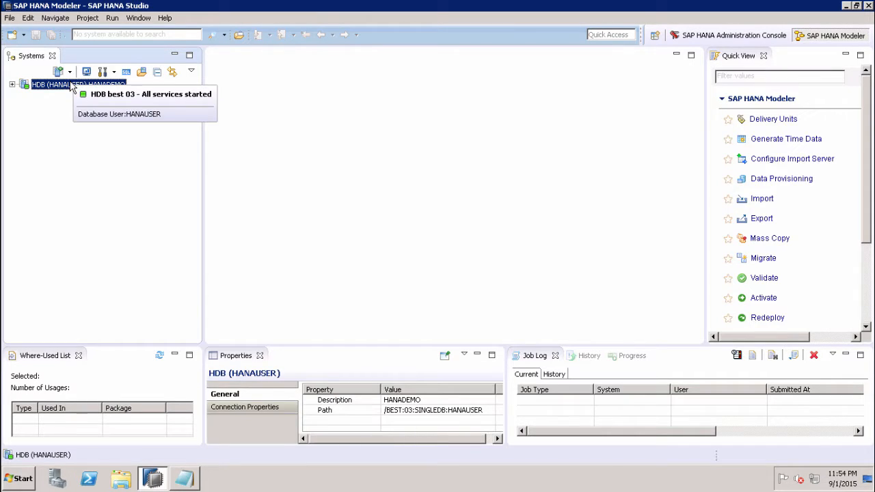
pyautogui.moveTo(17, 106)
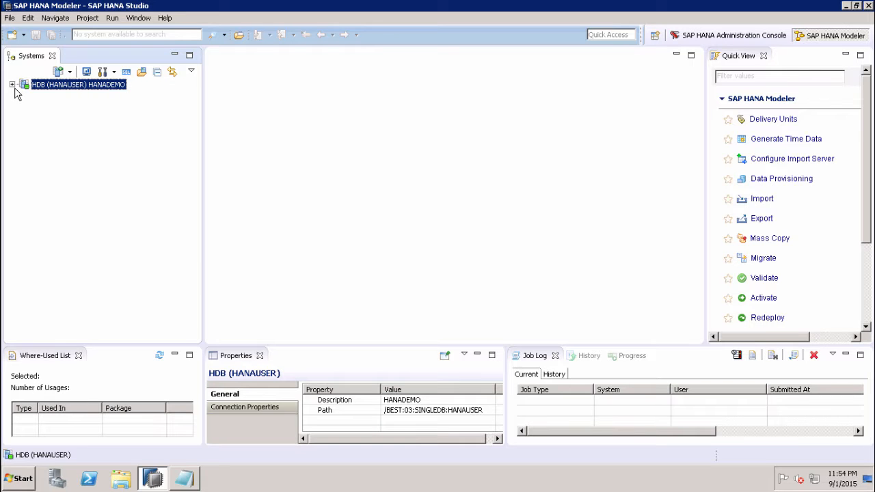
pyautogui.click(11, 84)
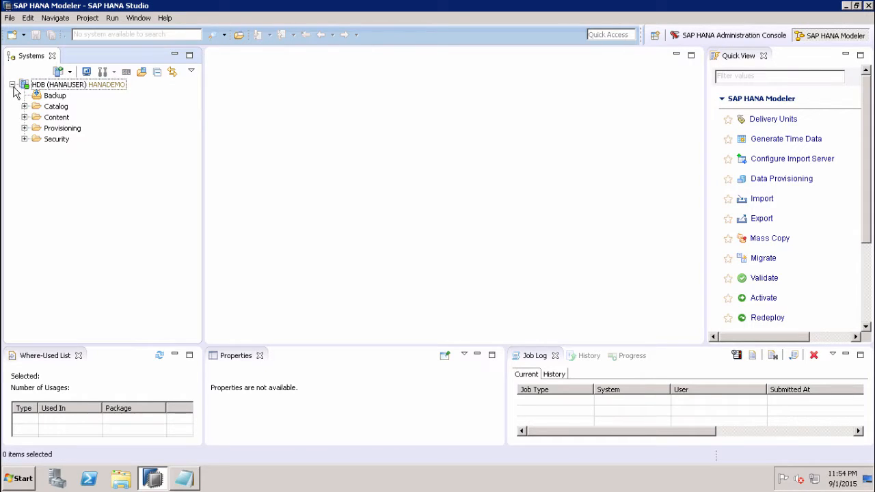
pyautogui.click(25, 128)
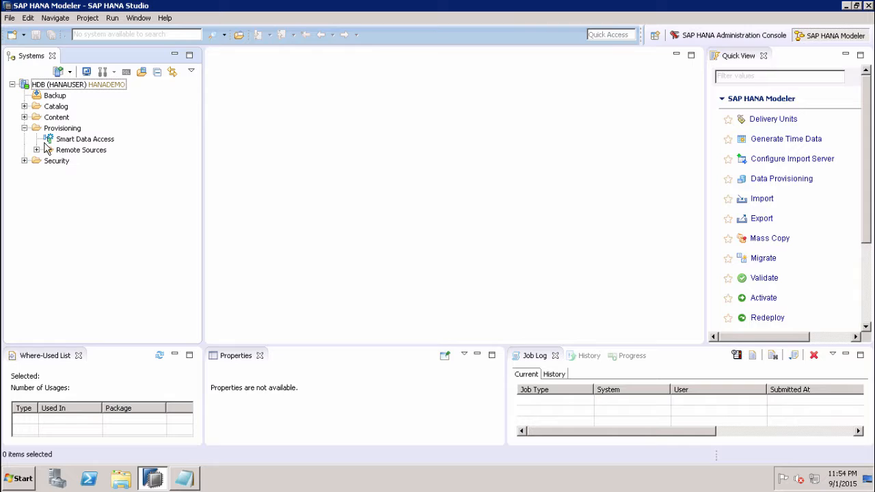
# Step: Start a New Remote Source from the Remote Sources folder's context menu
pyautogui.click(81, 150)
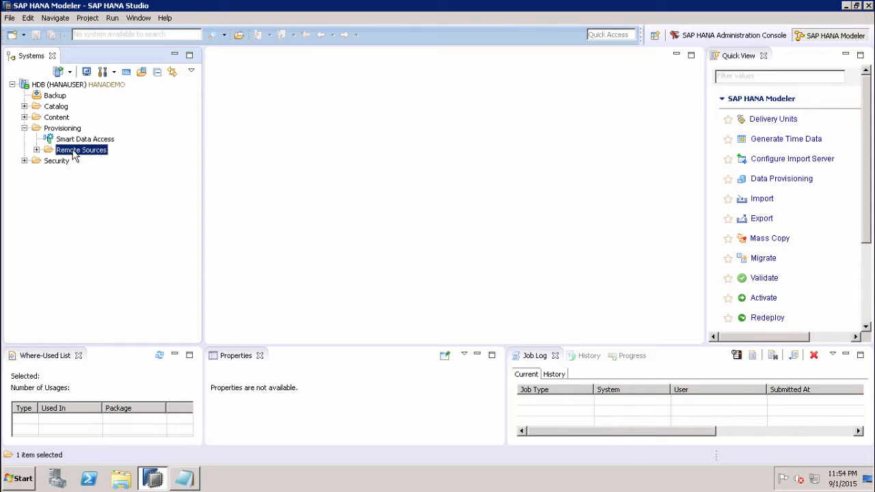
pyautogui.rightClick(81, 149)
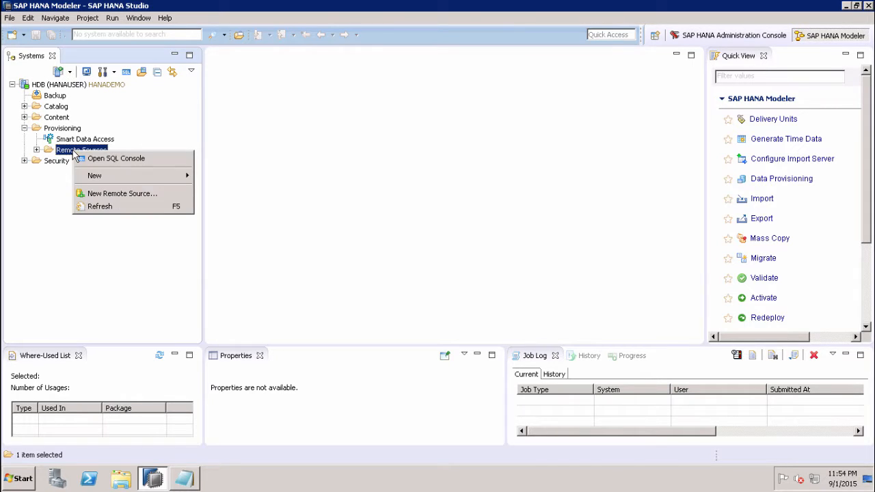
pyautogui.moveTo(122, 194)
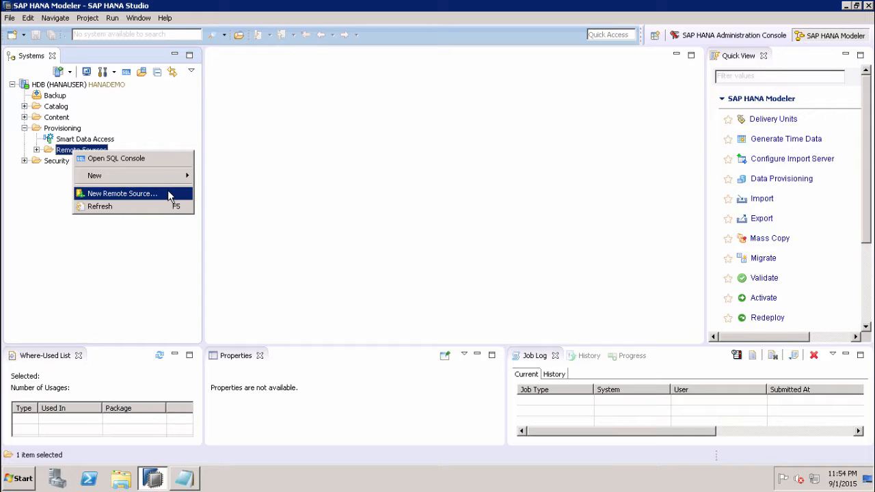
pyautogui.click(121, 194)
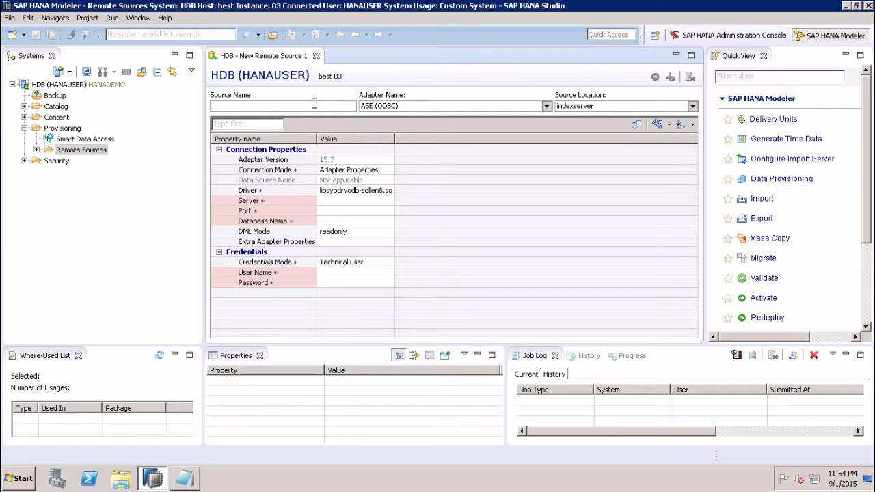
# Step: Name the source TEST_HADOOP and choose the HADOOP (ODBC) adapter
pyautogui.write('TEST')
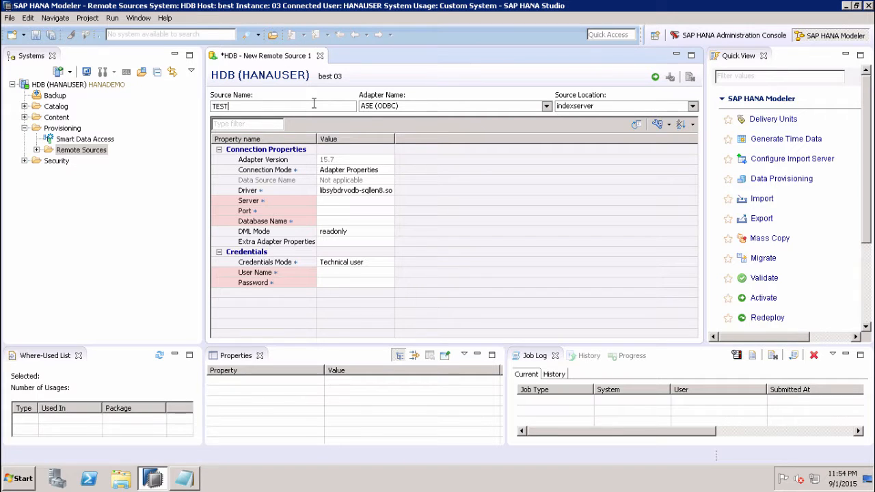
pyautogui.write('_HADOOP')
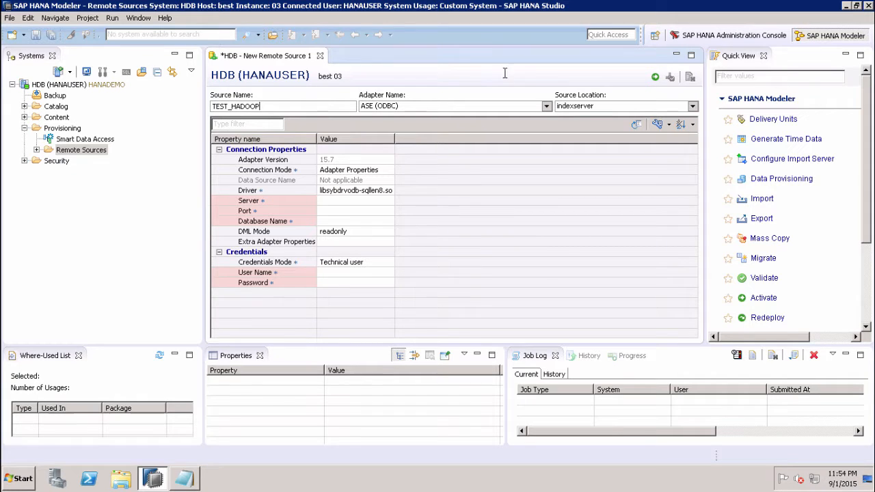
pyautogui.click(547, 106)
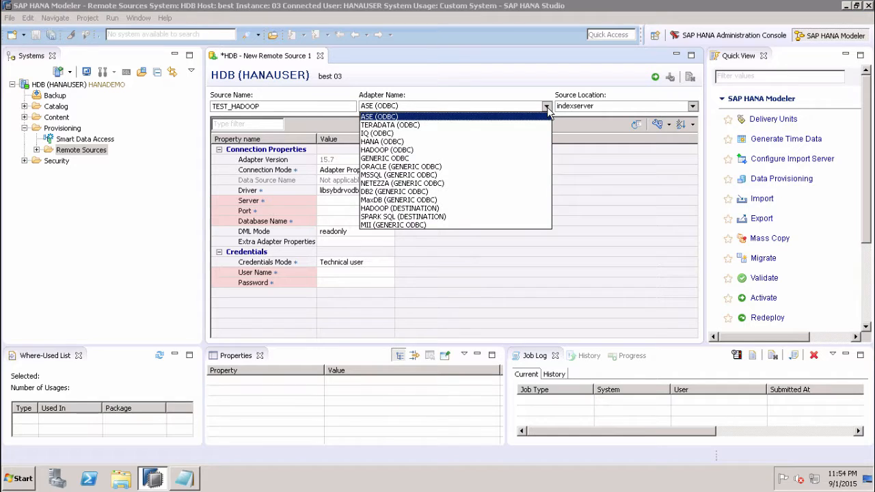
pyautogui.moveTo(463, 157)
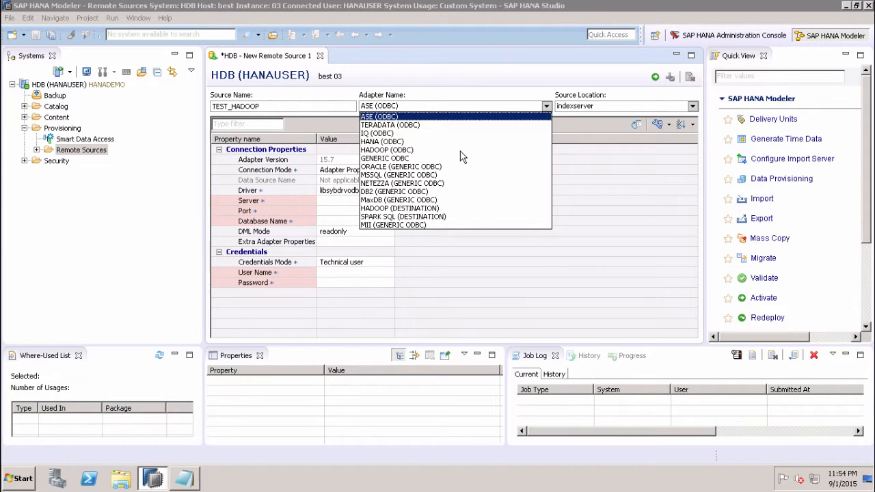
pyautogui.click(388, 149)
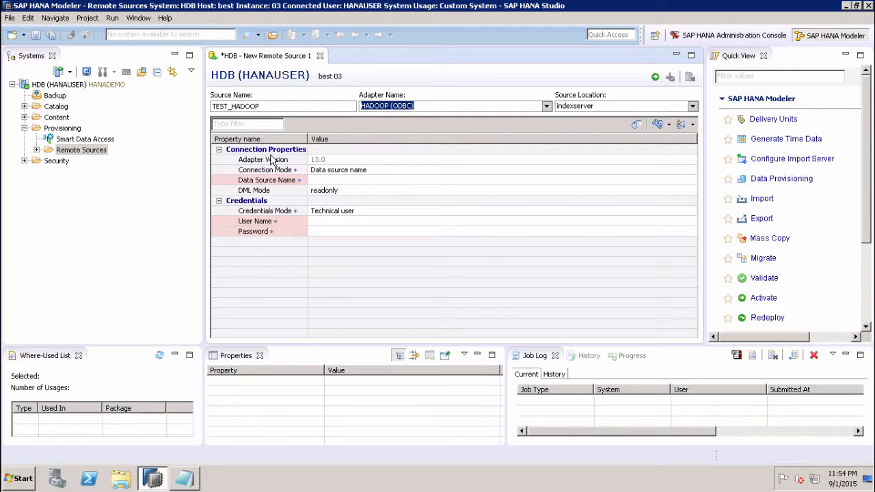
pyautogui.moveTo(271, 170)
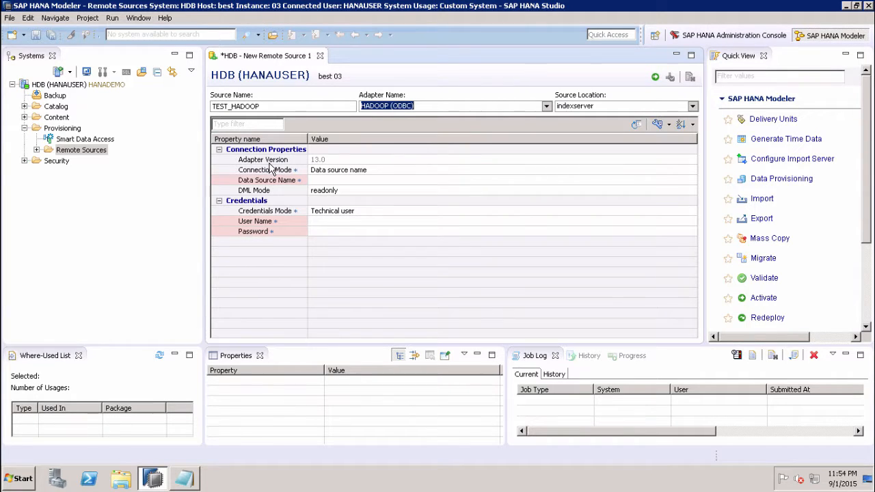
pyautogui.moveTo(277, 180)
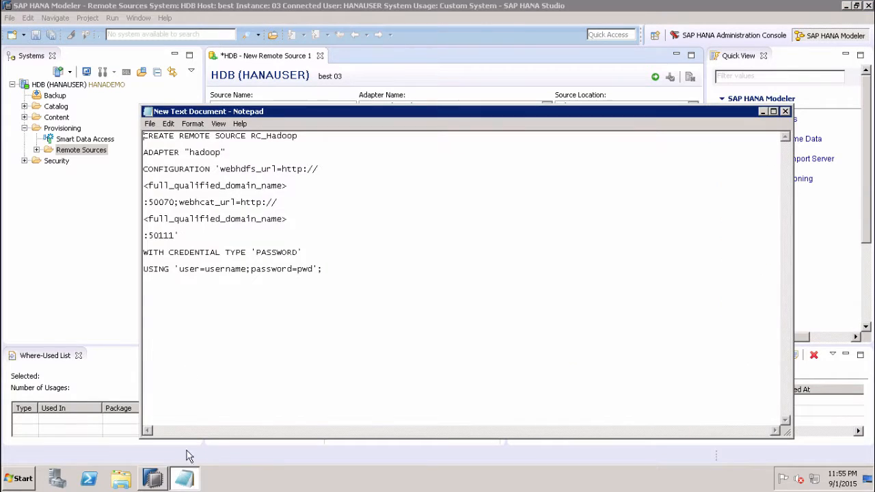
# Step: Select the entire CREATE REMOTE SOURCE RC_Hadoop statement in Notepad
pyautogui.moveTo(143, 135); pyautogui.dragTo(318, 269)
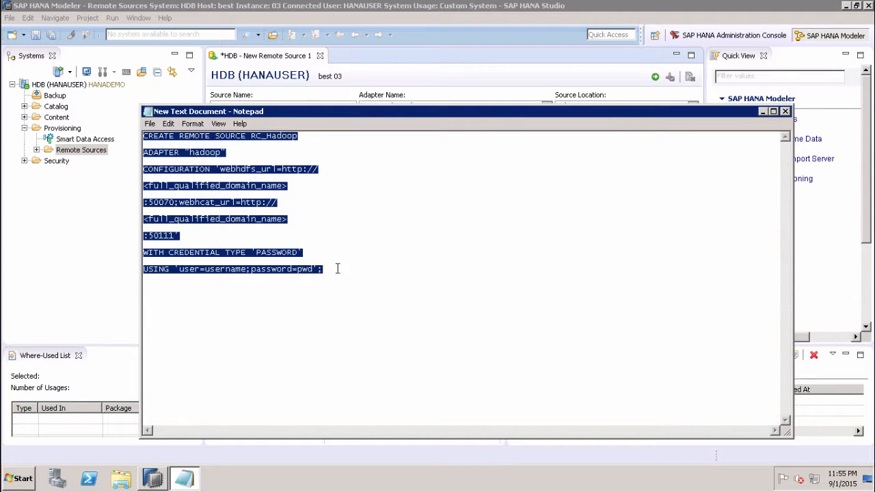
pyautogui.moveTo(463, 87)
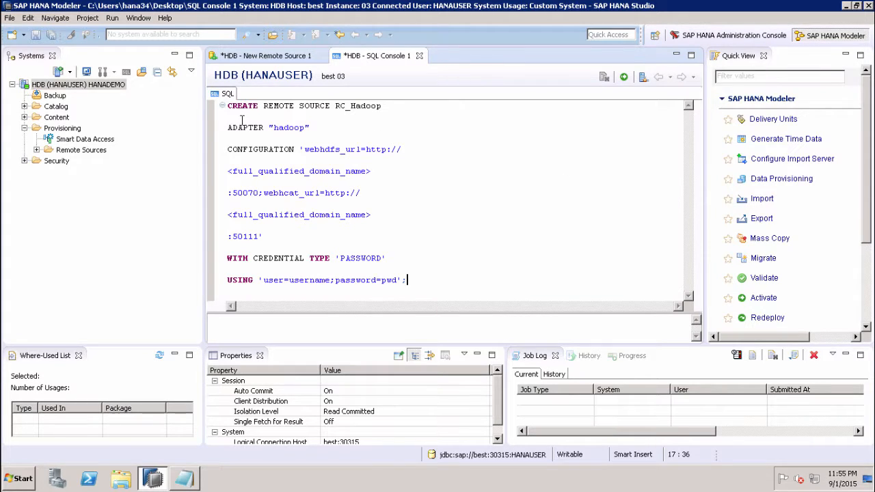
pyautogui.moveTo(337, 116)
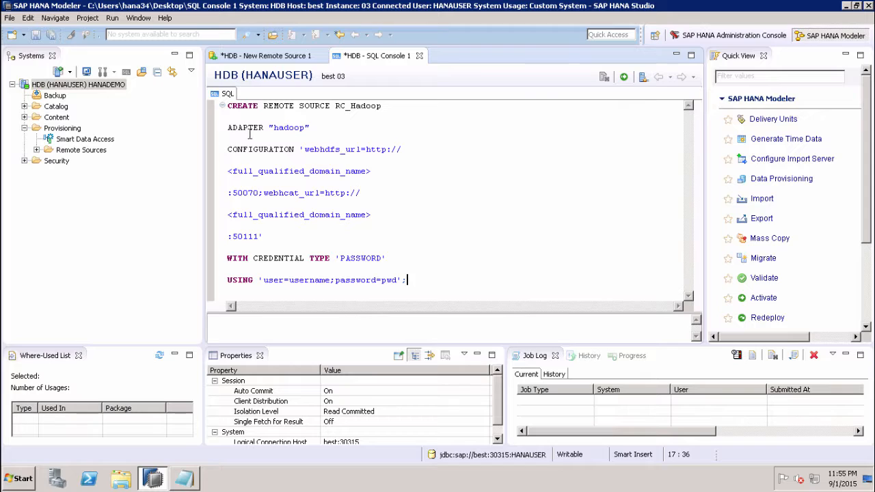
pyautogui.moveTo(268, 155)
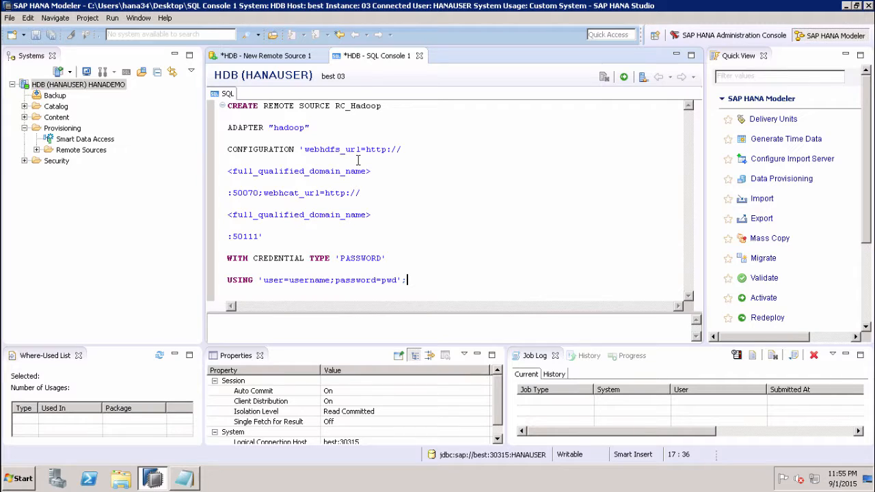
pyautogui.moveTo(326, 175)
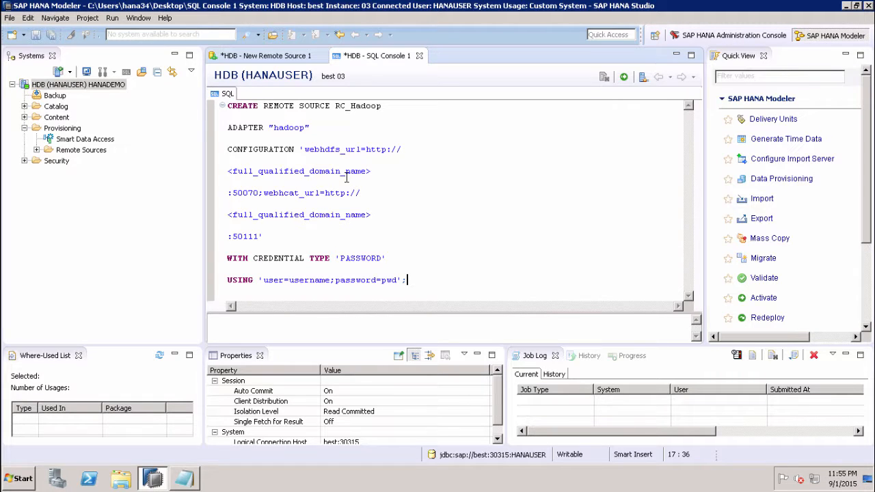
pyautogui.moveTo(281, 199)
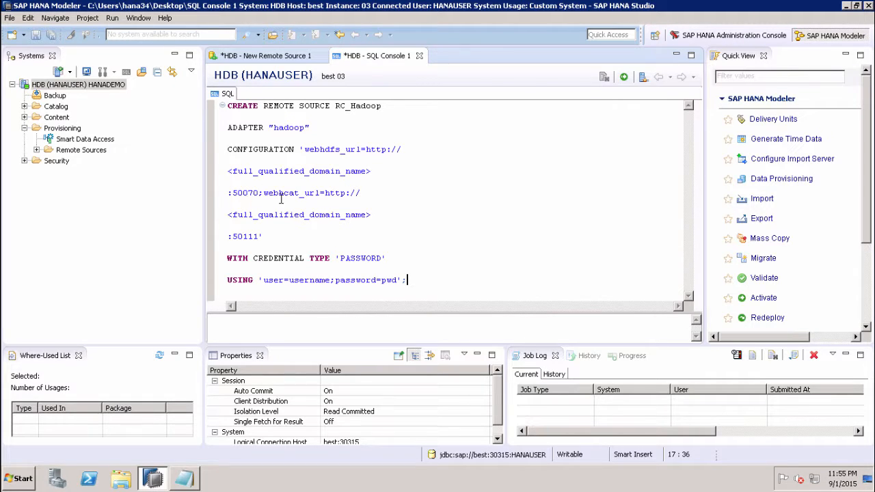
pyautogui.moveTo(321, 217)
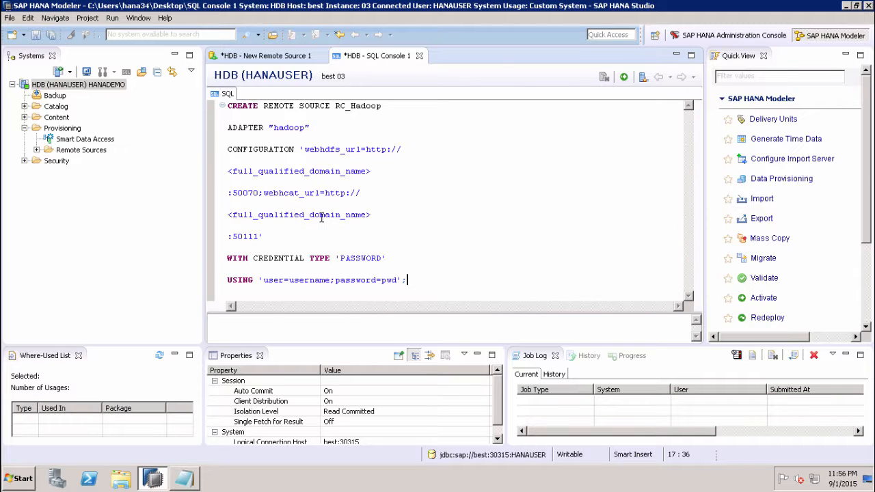
pyautogui.moveTo(655, 223)
pyautogui.write('1')
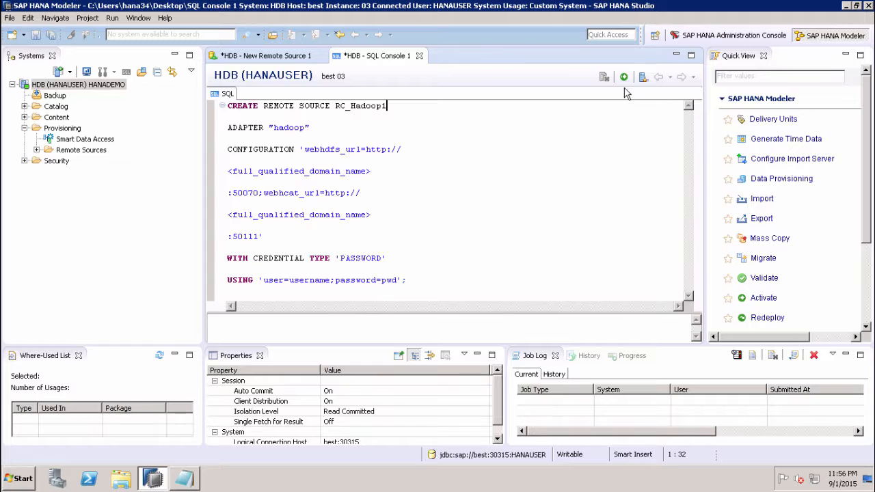
# Step: Execute the statement, refresh Remote Sources and select the new RC_HADOOP1 entry
pyautogui.click(623, 76)
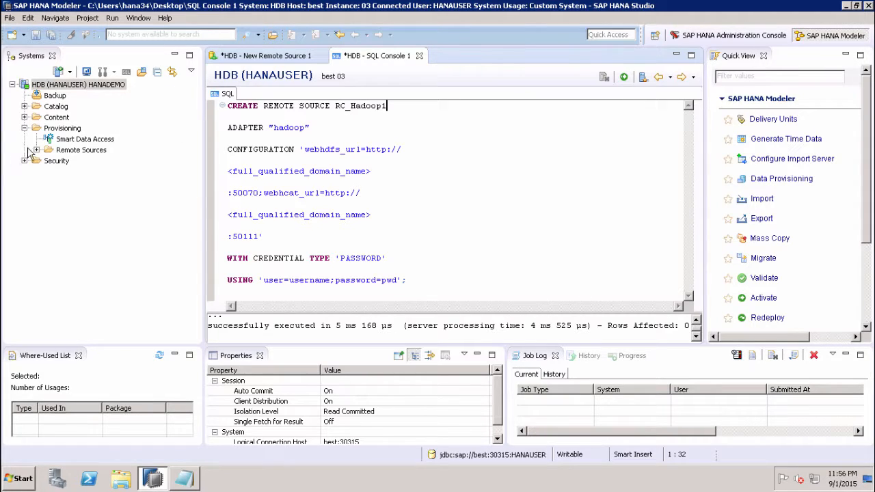
pyautogui.click(38, 149)
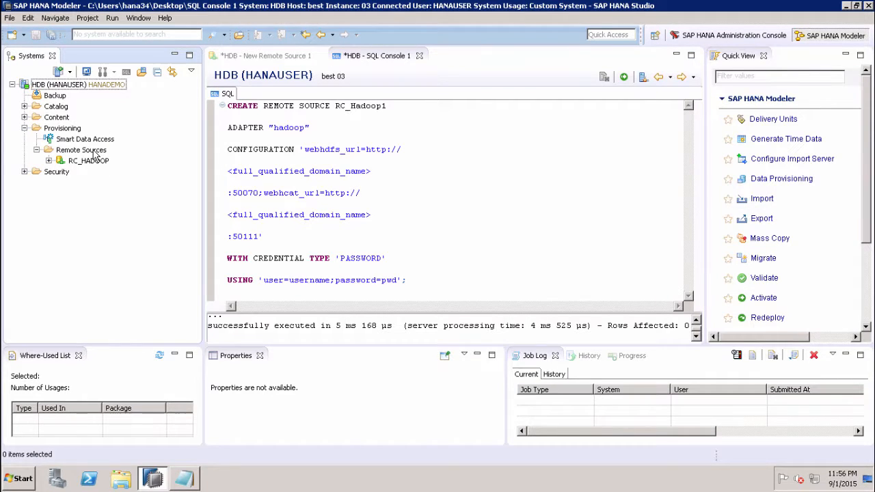
pyautogui.rightClick(80, 150)
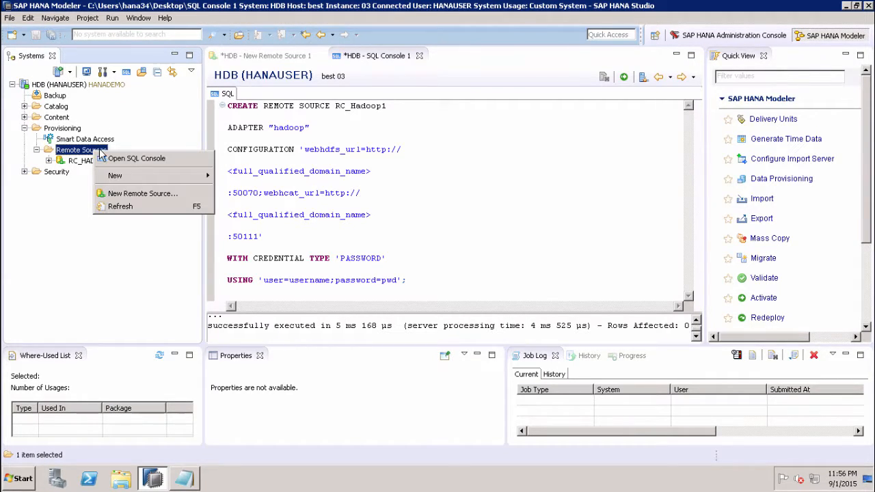
pyautogui.click(121, 206)
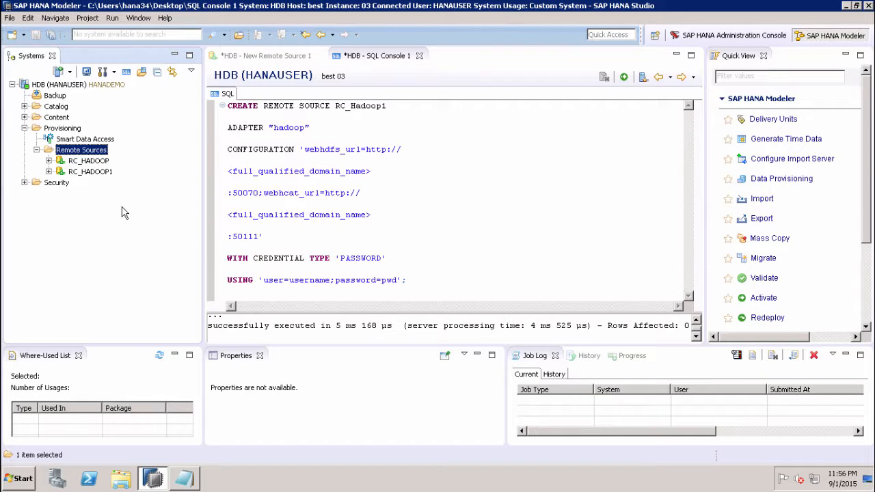
pyautogui.click(90, 172)
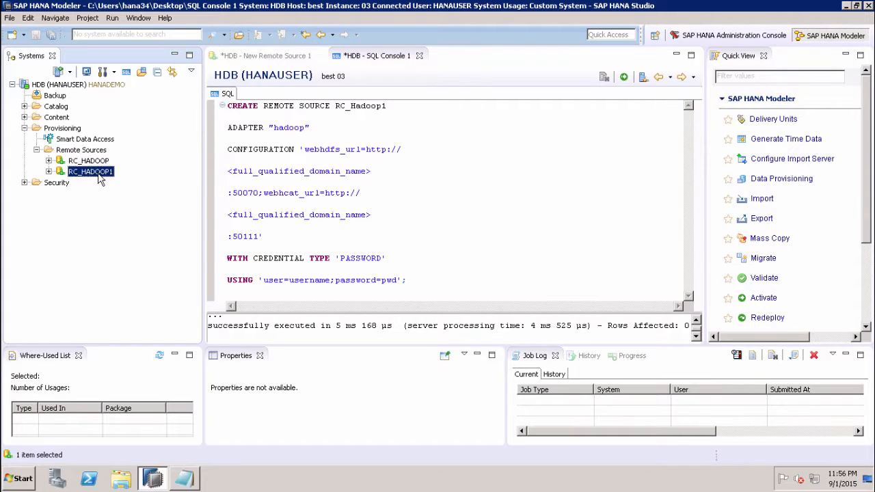